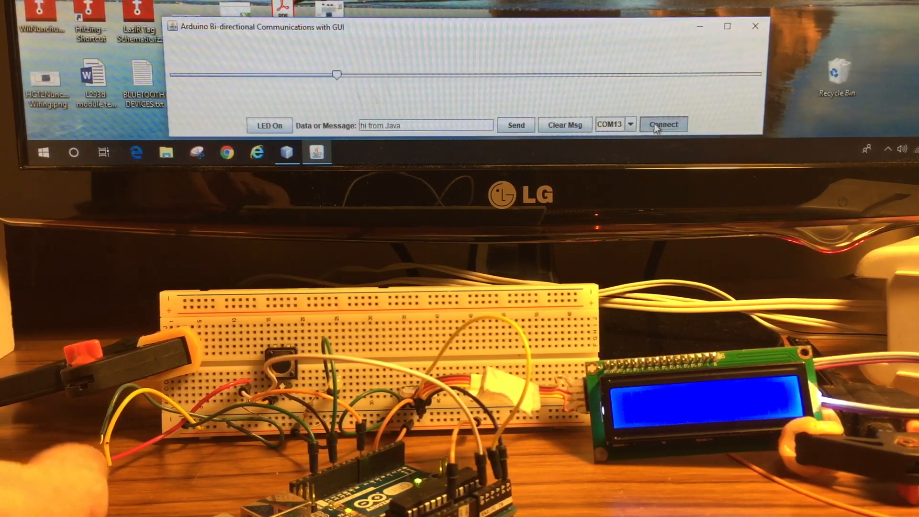
# Connect the GUI to the Arduino over serial port COM13.
pyautogui.click(663, 123)
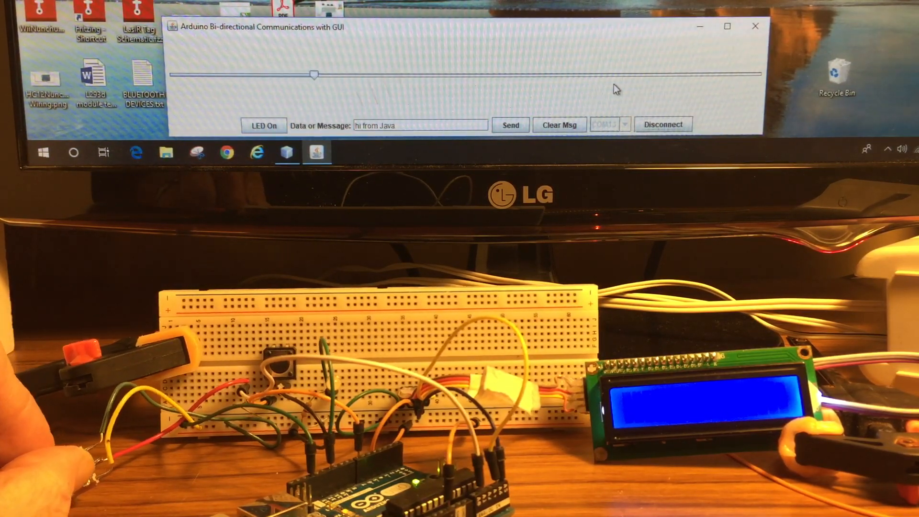
pyautogui.moveTo(314, 75); pyautogui.dragTo(410, 74)
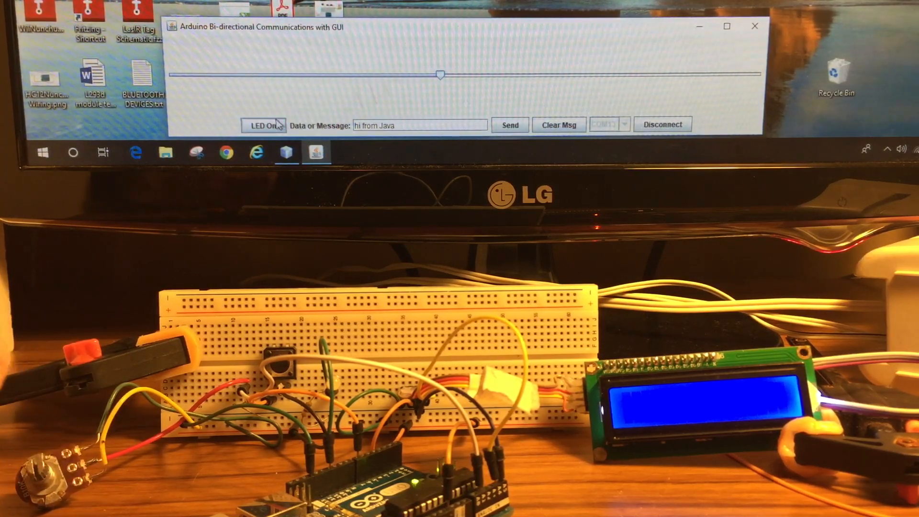
pyautogui.click(263, 124)
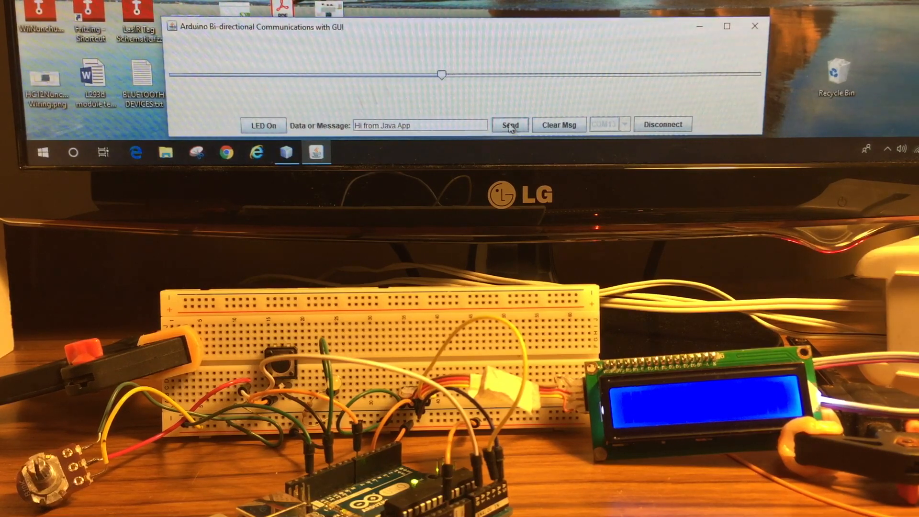
# Send 'Hi from Java App' so it appears on the LCD.
pyautogui.click(509, 125)
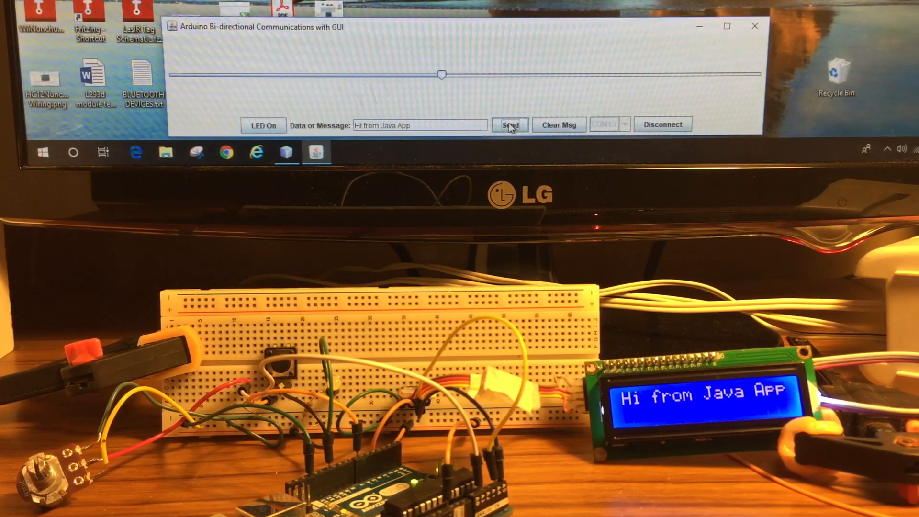